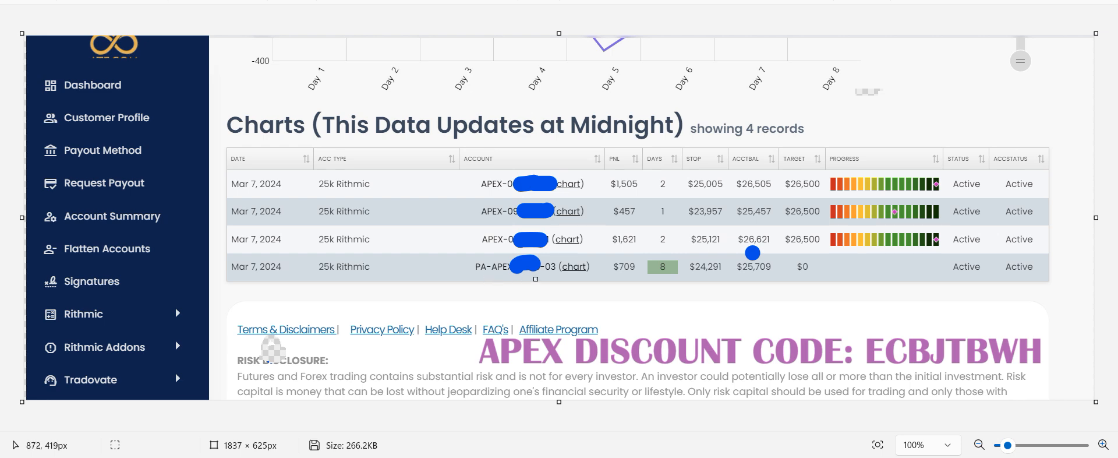
mouse_move(565, 266)
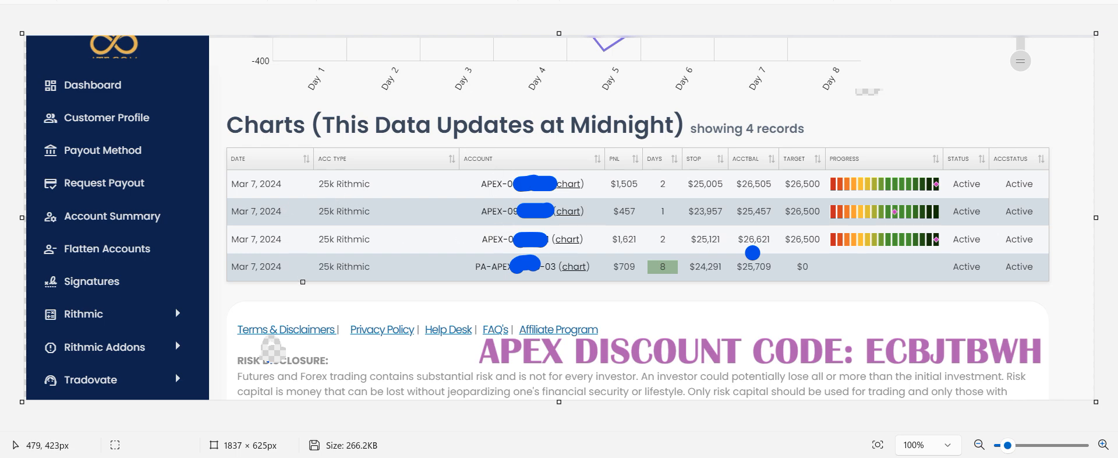
mouse_move(542, 255)
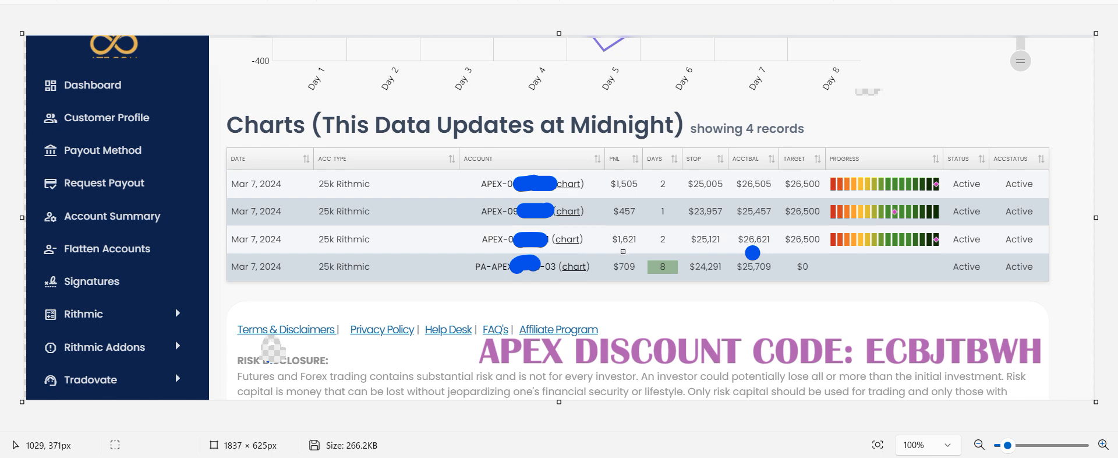
mouse_move(753, 253)
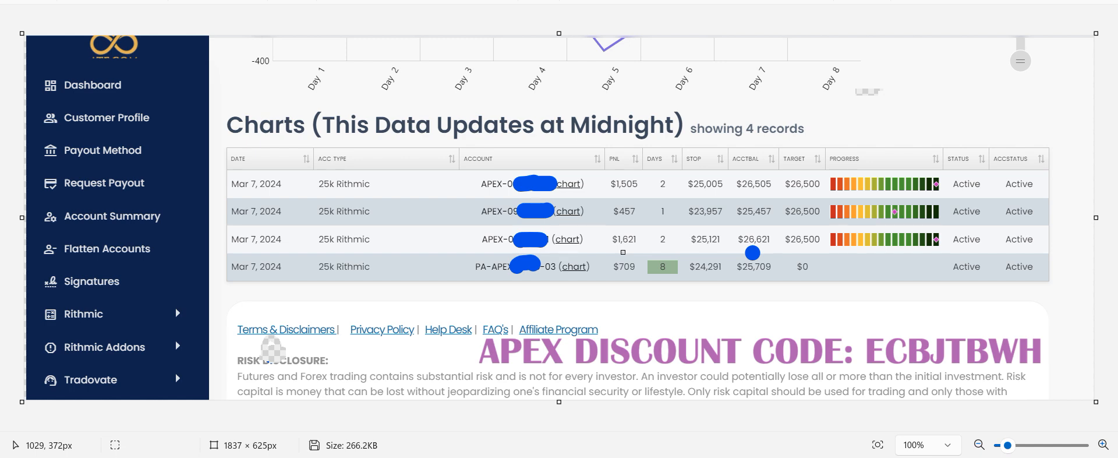
mouse_move(622, 253)
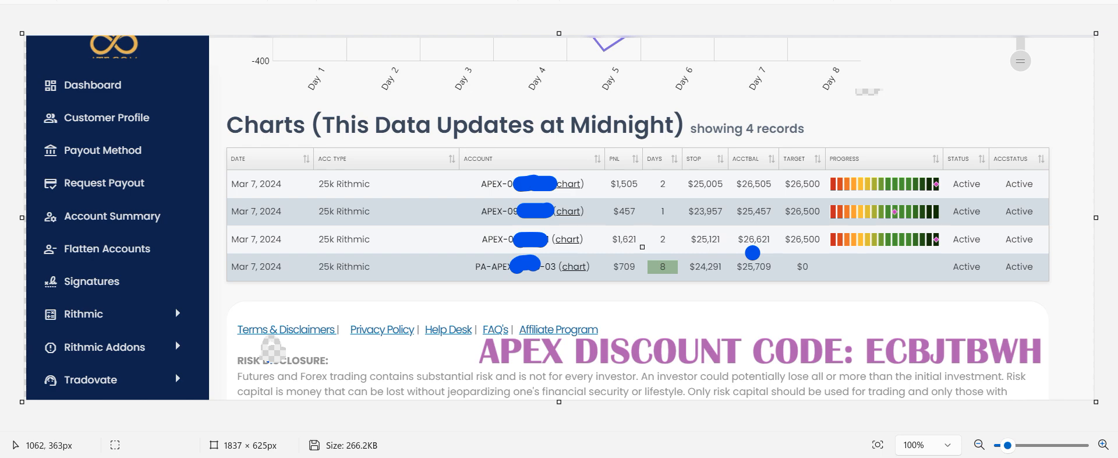
mouse_move(642, 262)
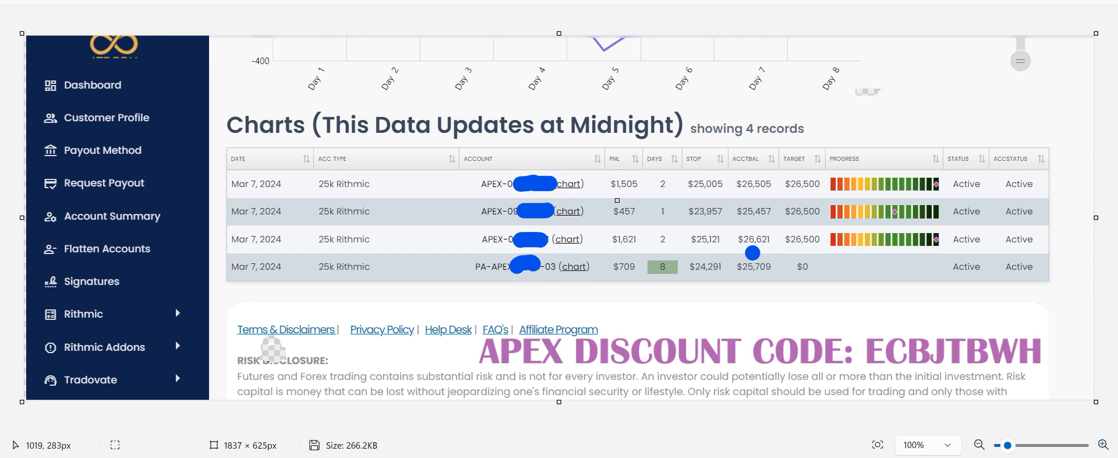
mouse_move(612, 197)
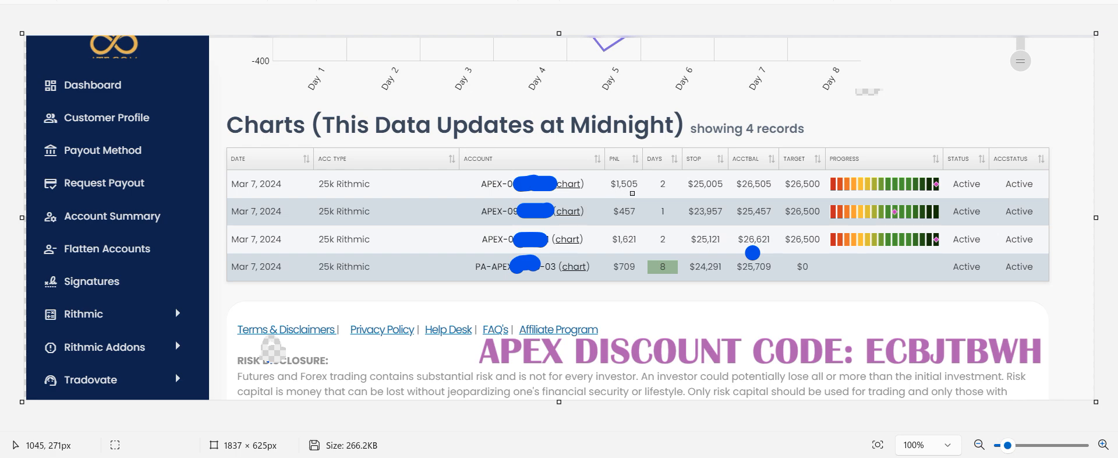
mouse_move(634, 194)
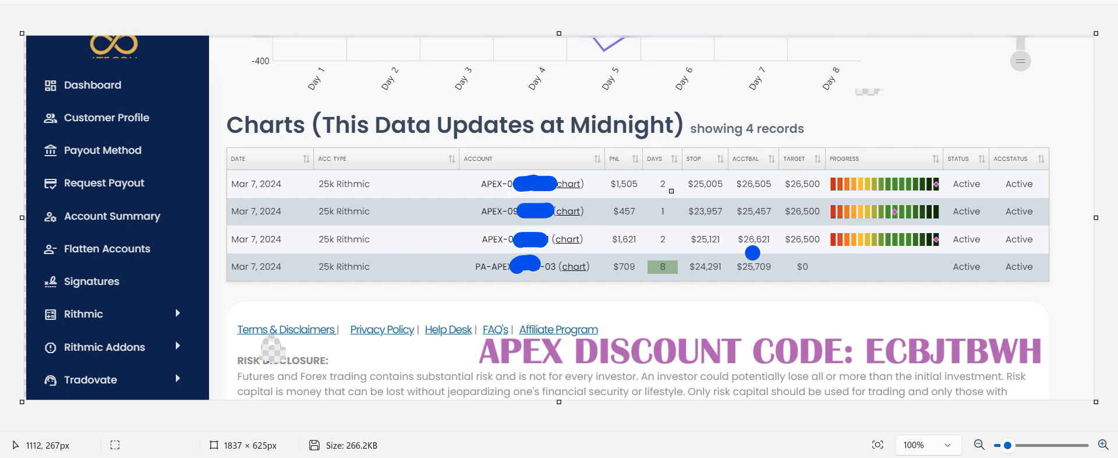
mouse_move(1117, 85)
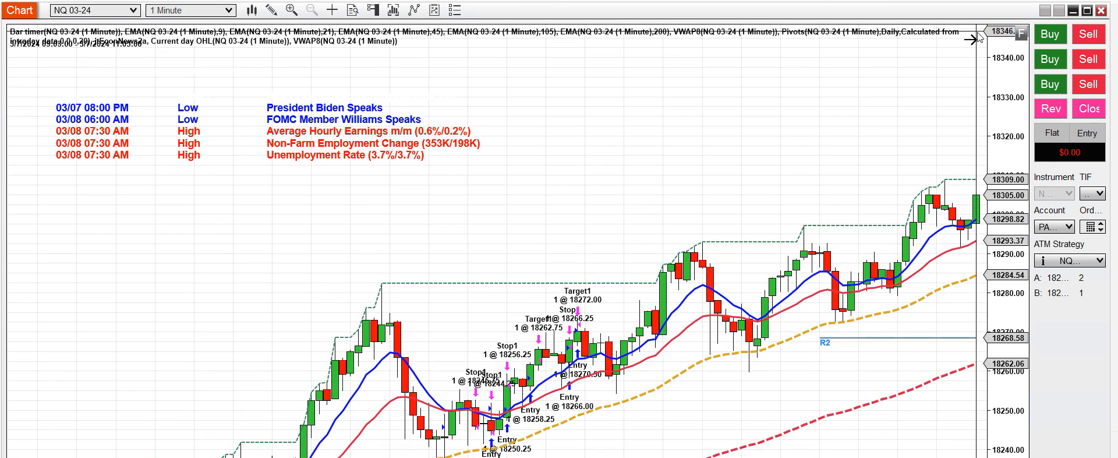
mouse_move(683, 128)
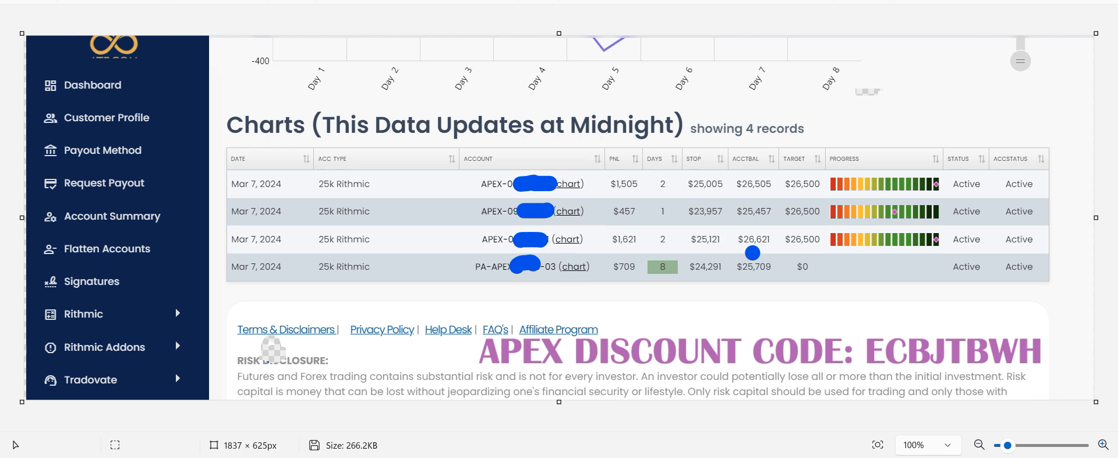
mouse_move(541, 448)
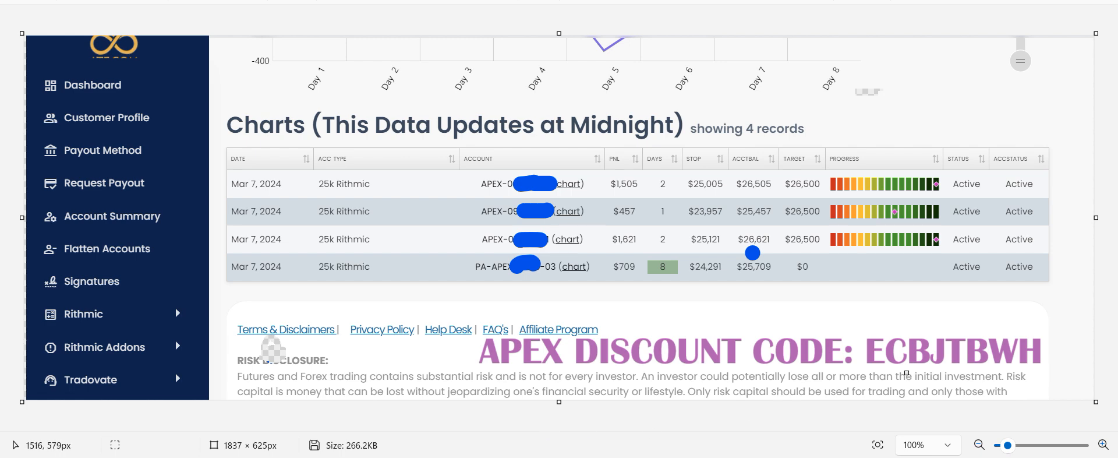
mouse_move(884, 374)
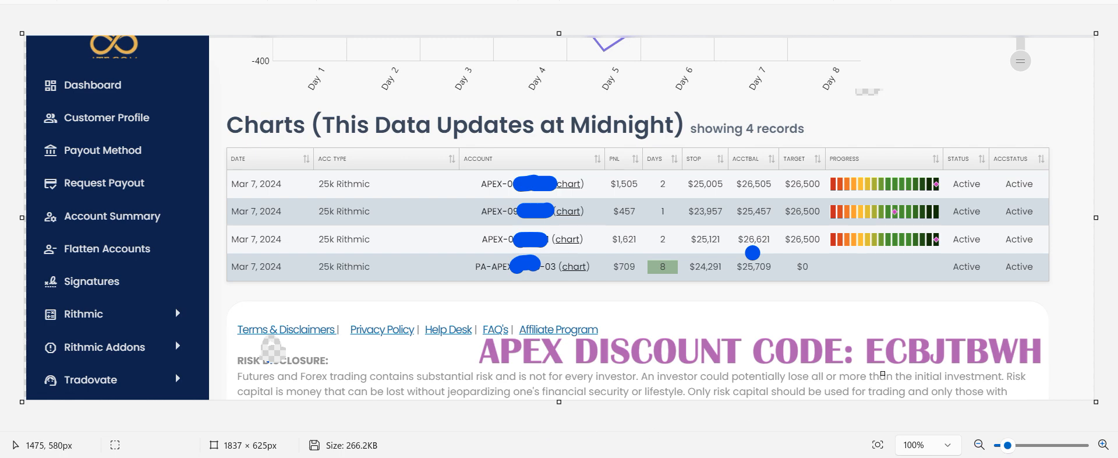
mouse_move(884, 373)
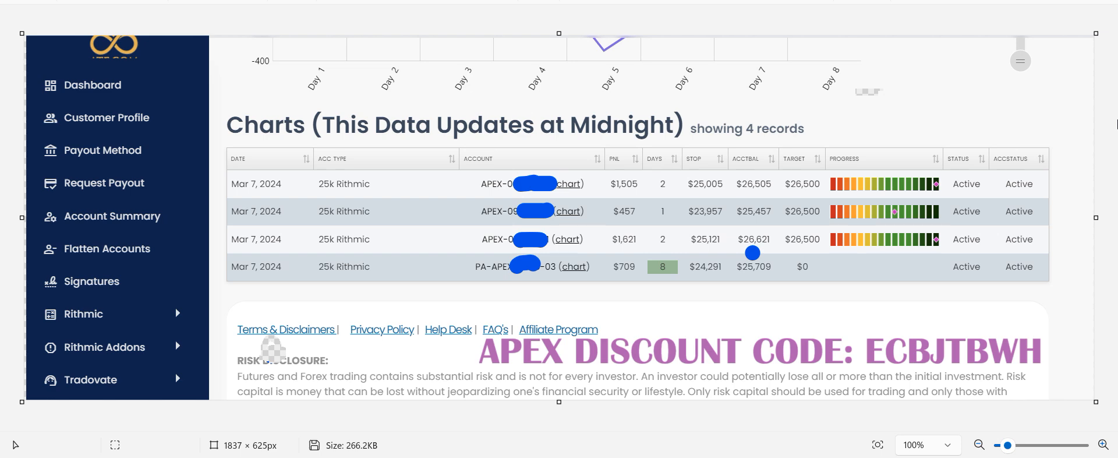
mouse_move(1085, 126)
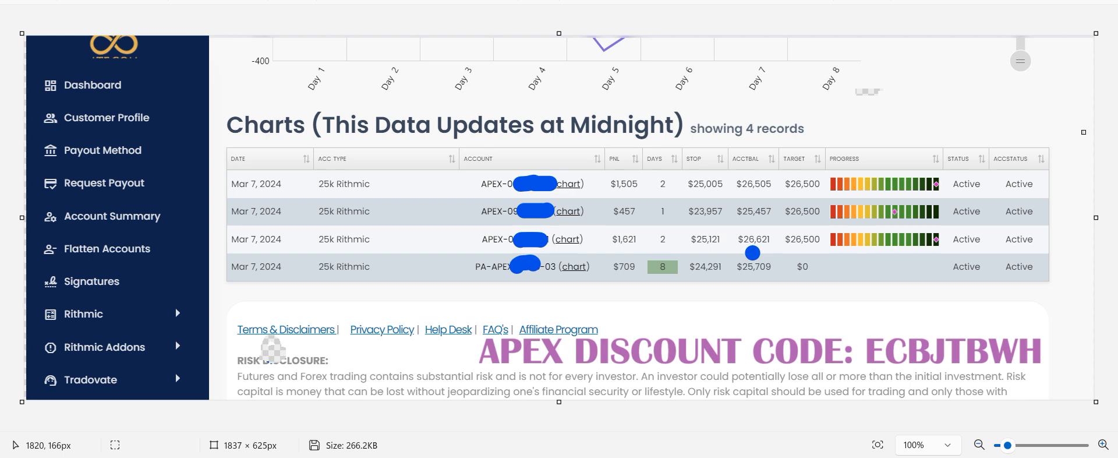
mouse_move(1092, 2)
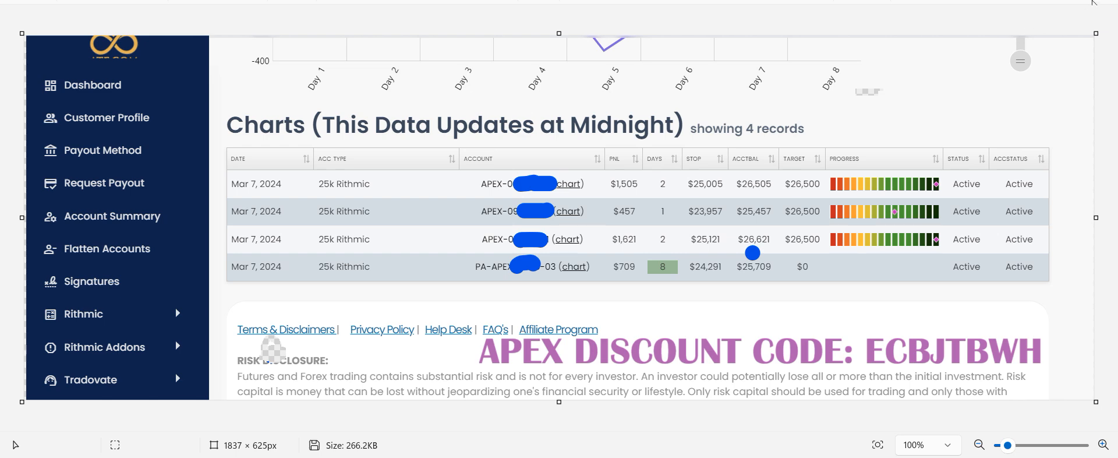